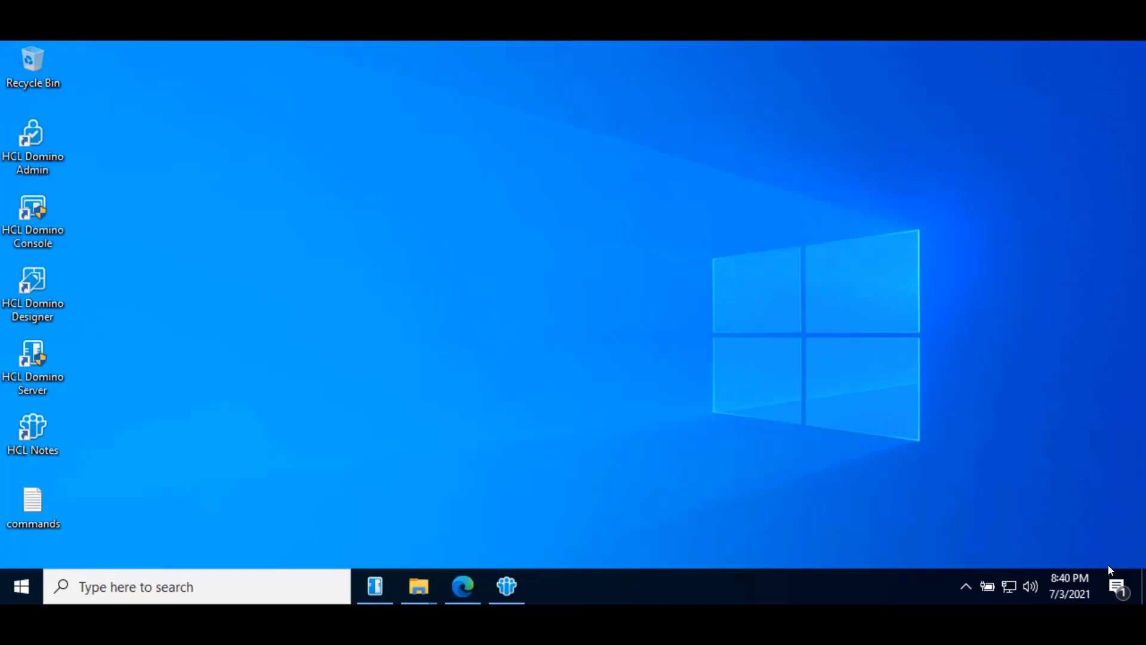
mouse_move(862, 373)
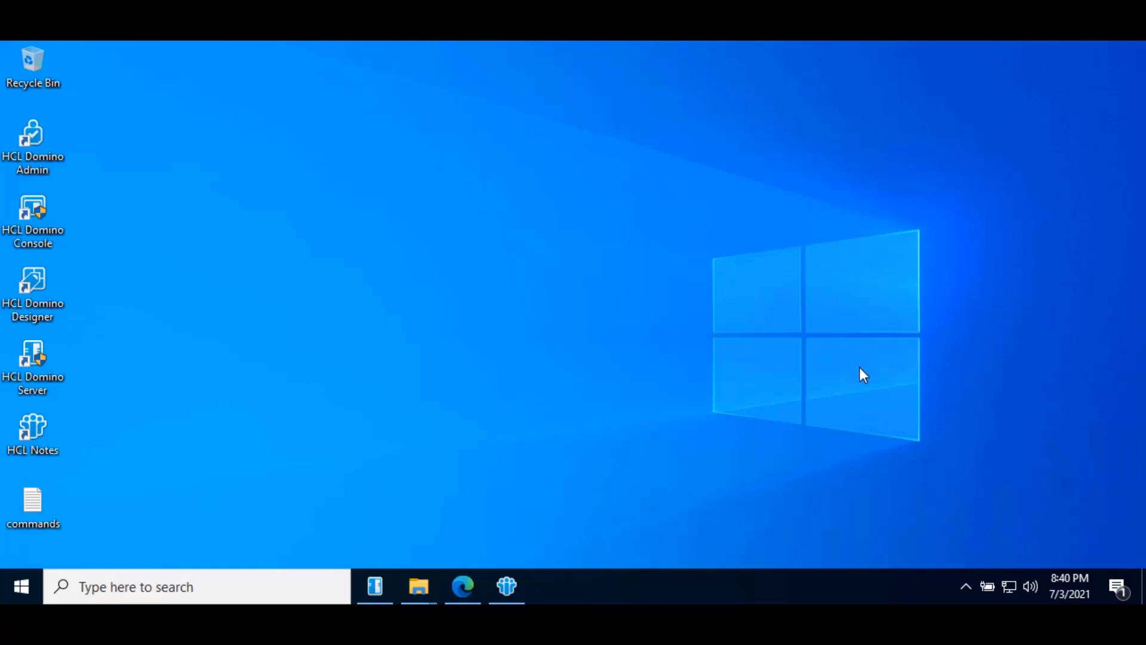
mouse_move(472, 601)
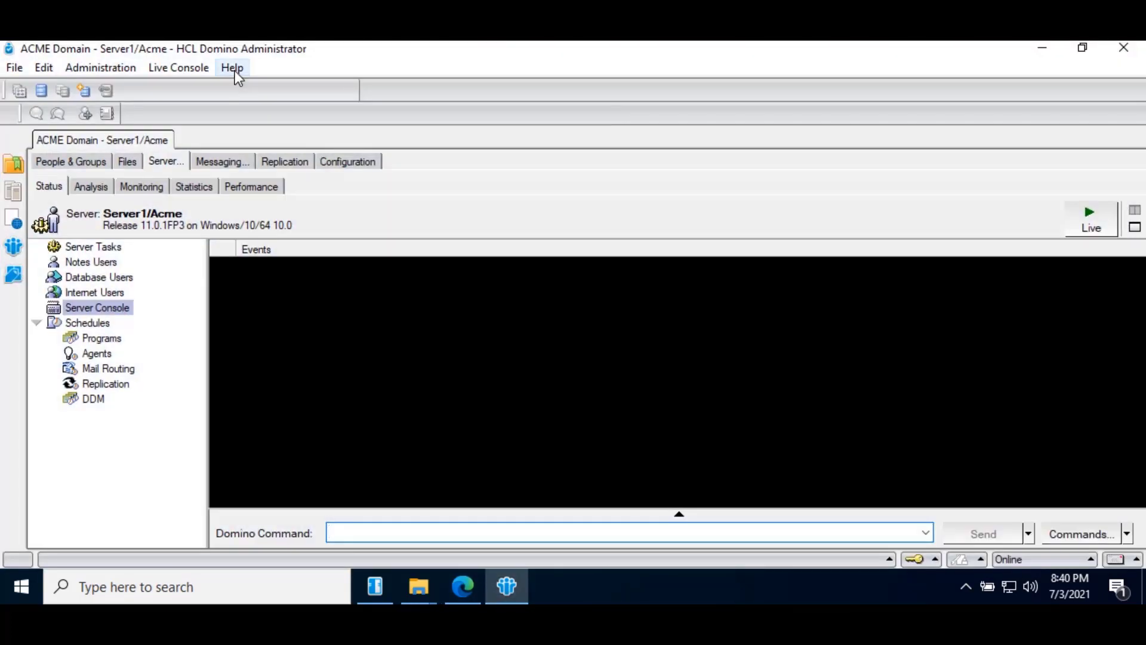
Bring up a Command Prompt window at C:\Users\Test ready for OpenSSL commands.
click(232, 67)
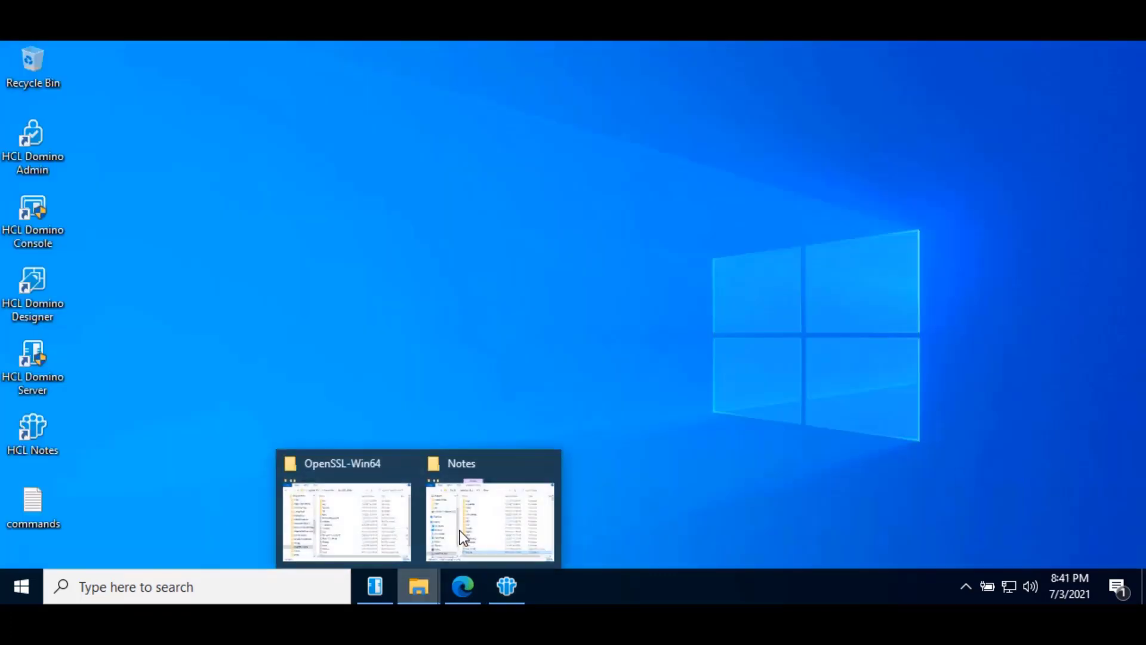
click(488, 519)
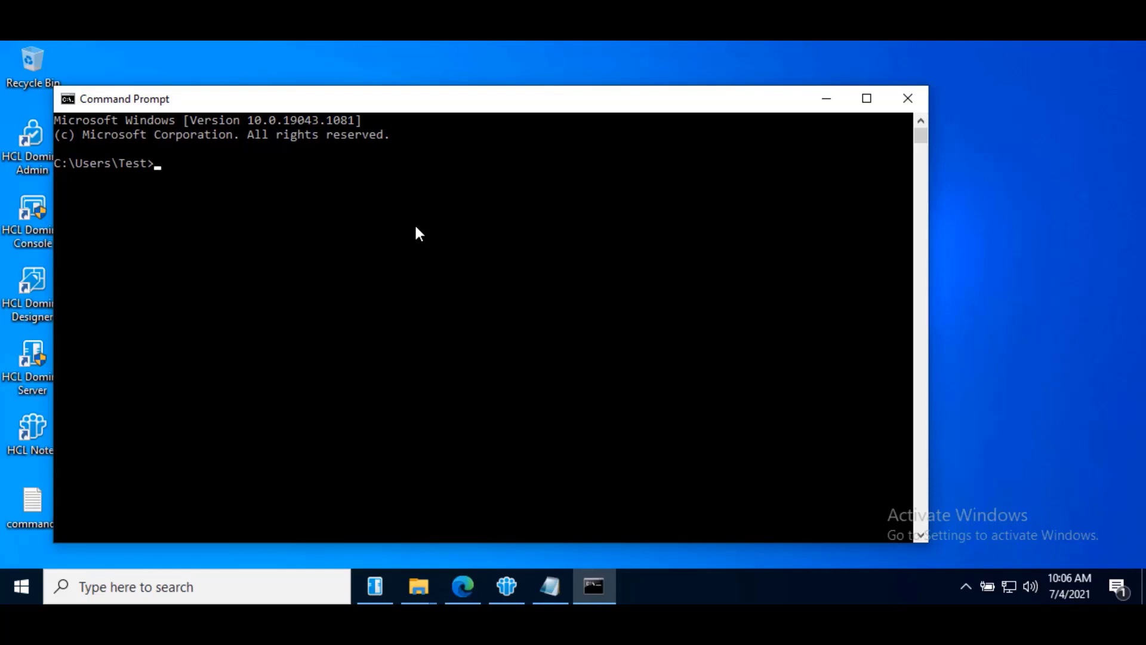
Set OPENSSL_CONF to the OpenSSL-Win64 openssl.cfg and start an administrator command prompt.
text(SET OPENSSL_CONF=C:\Program Files\OpenSSL-Win64\bin\openssl.cfg)
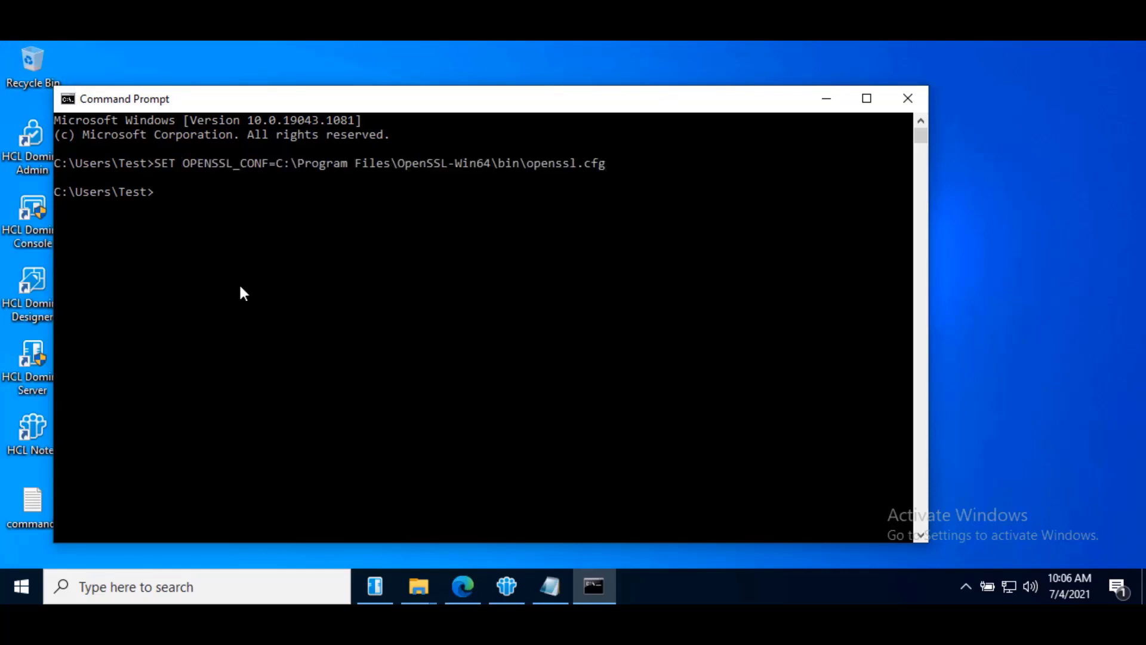
click(907, 98)
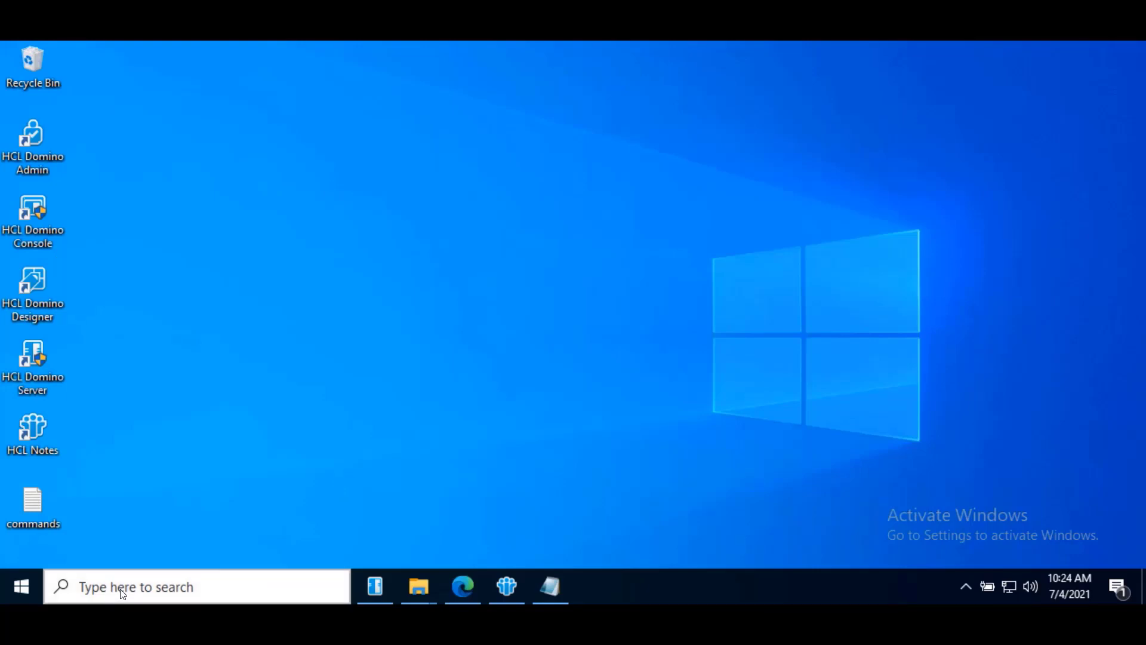
text(cmd)
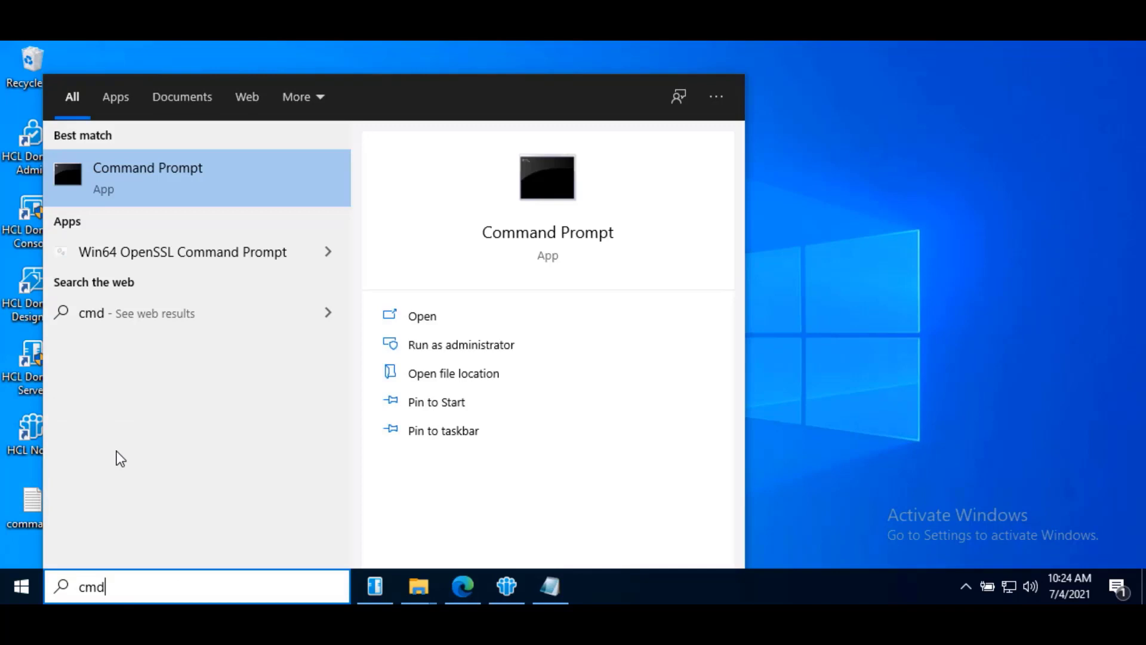
click(460, 344)
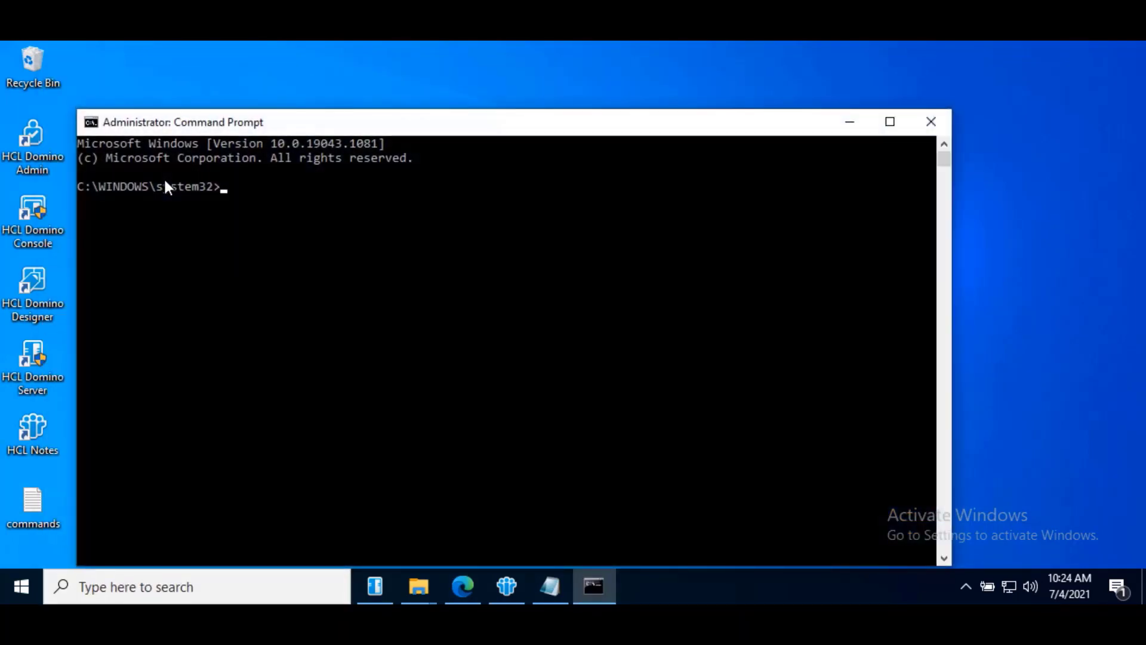
Change into Program Files\OpenSSL-Win64 and generate the 4096-bit RSA key server.key.
text(cls)
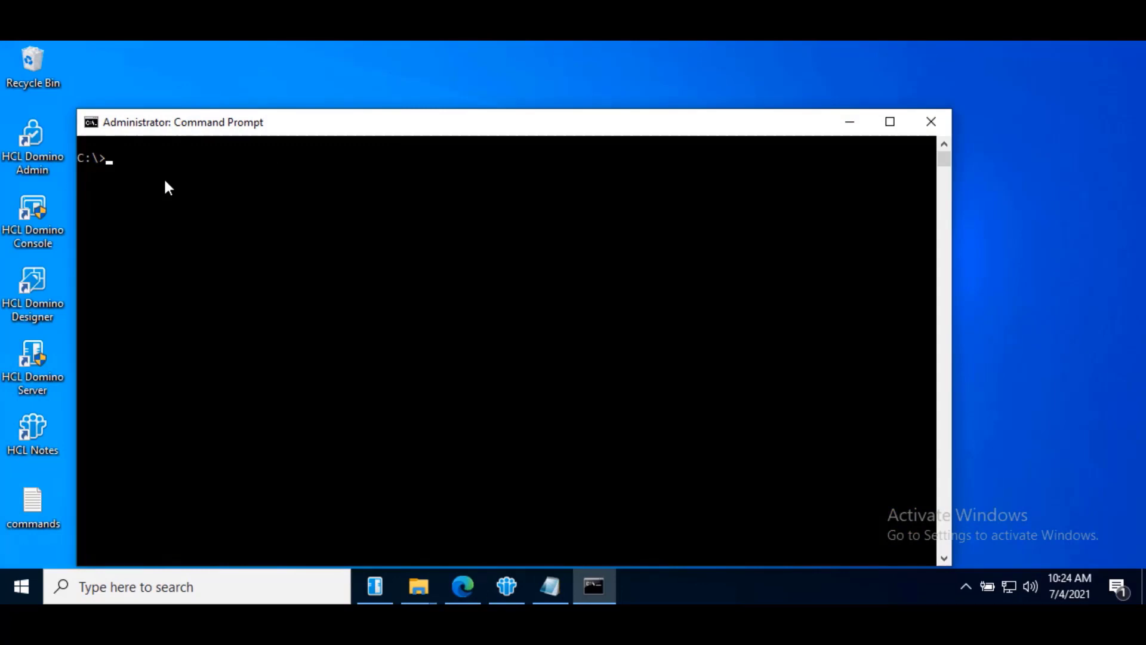
text(cd "\Program Files\OpenSSL-Win64"\bin)
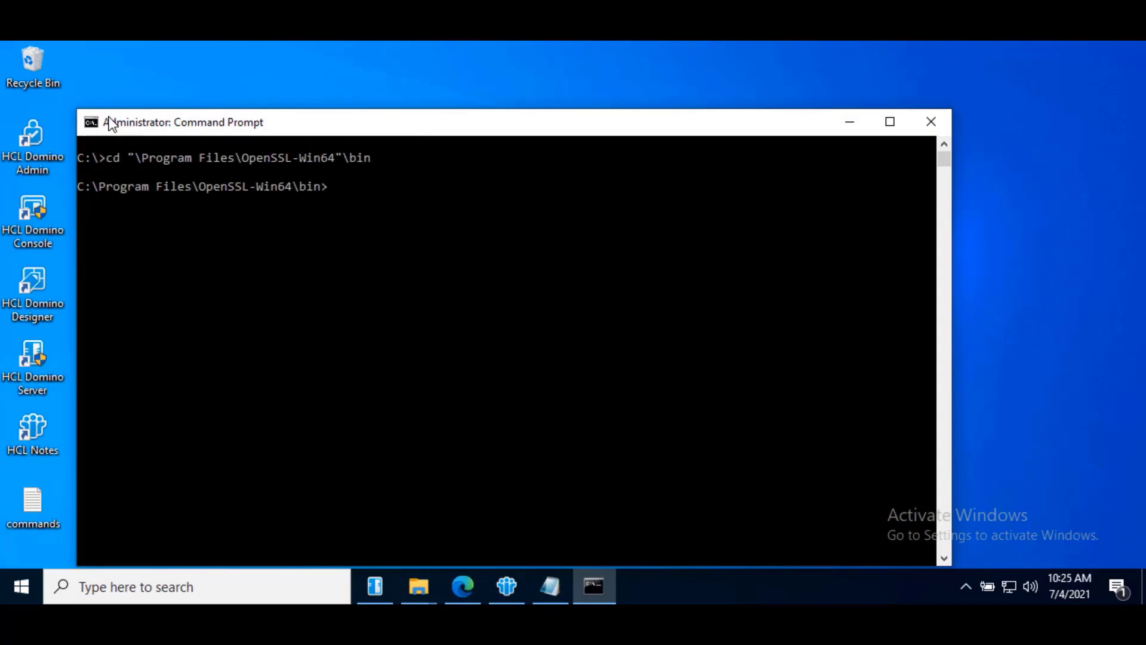
text(openssl genrsa -out server.key 4096)
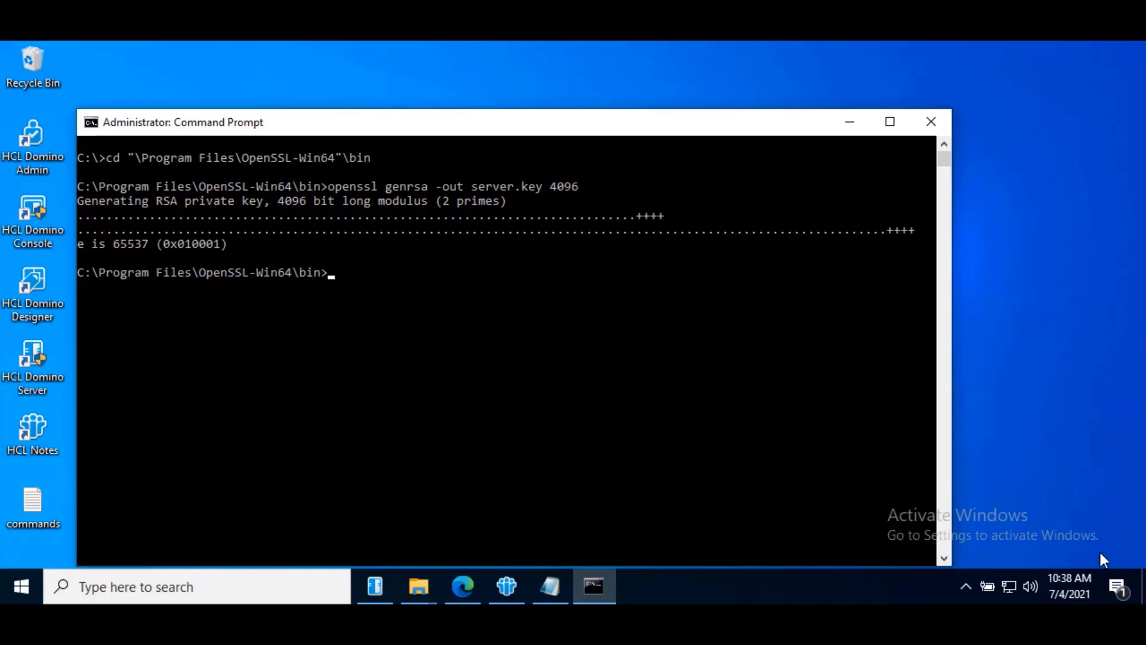
mouse_move(716, 122)
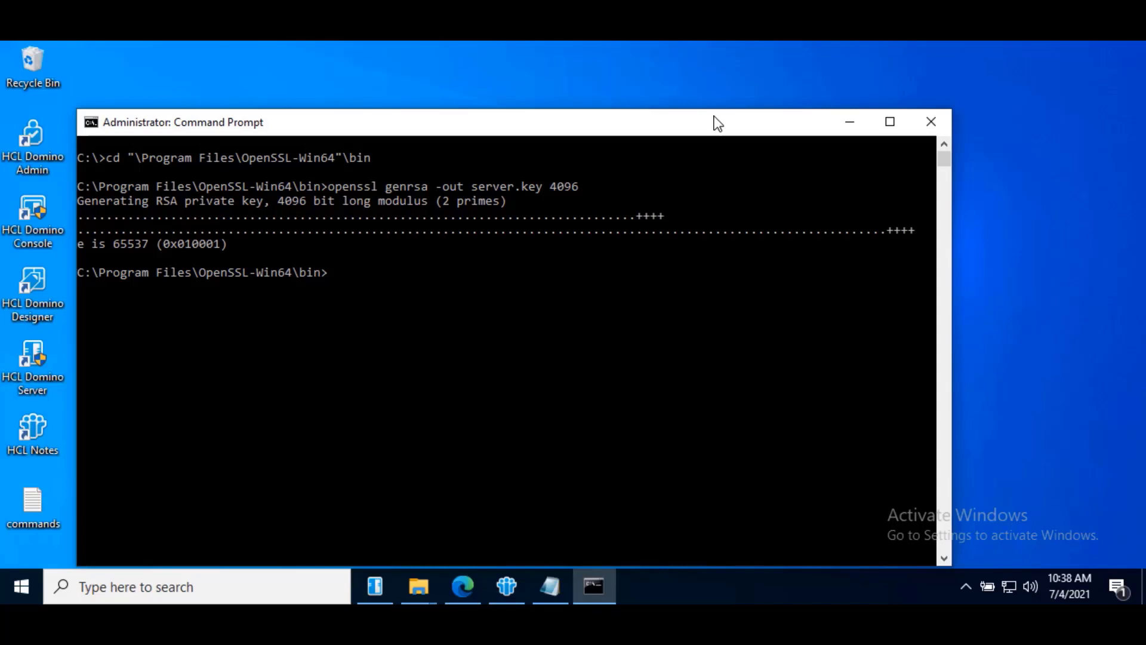
Create the SHA-256 certificate request server.csr from server.key for server1.acme.com.
text(openssl req -new -sha256 -key server.key -out server.csr)
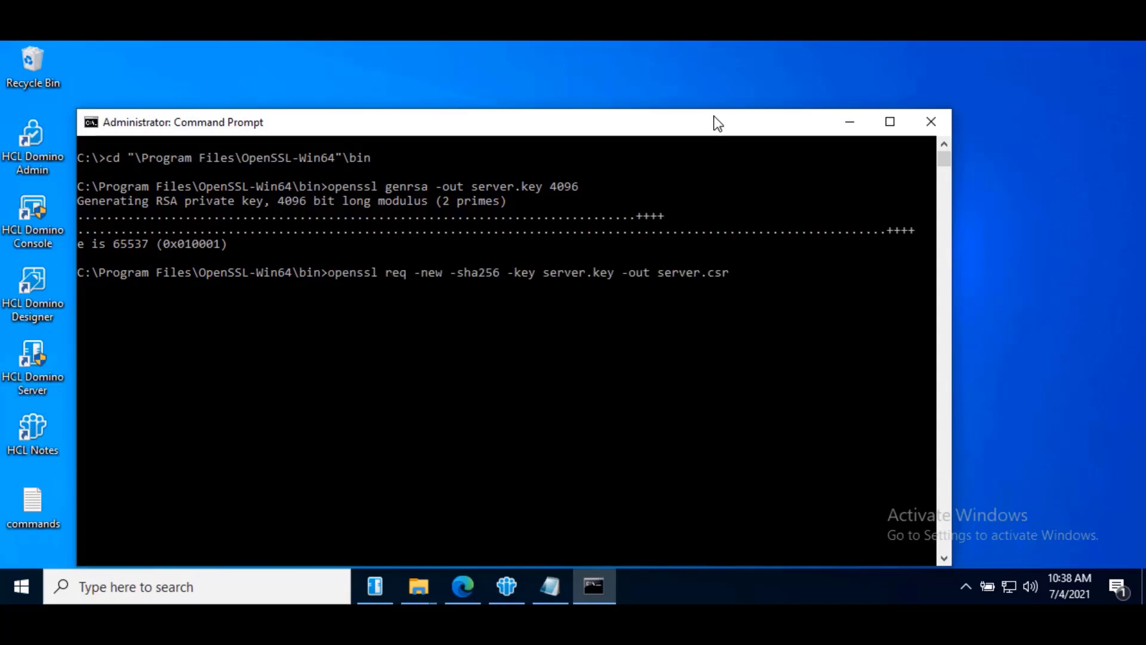
key(enter)
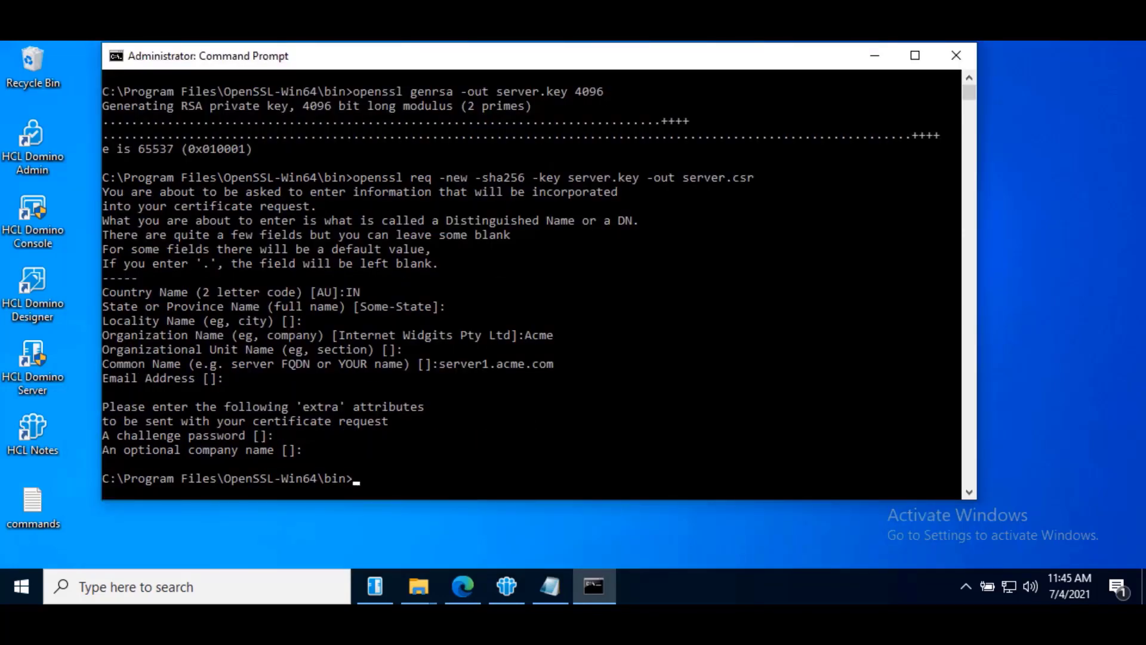
Self-sign server.csr with server.key into a 3650-day SHA-256 certificate server.pem.
text(openssl x509 -req -days 3650 -sha256 -in server.csr -signkey server.key -out server.pem)
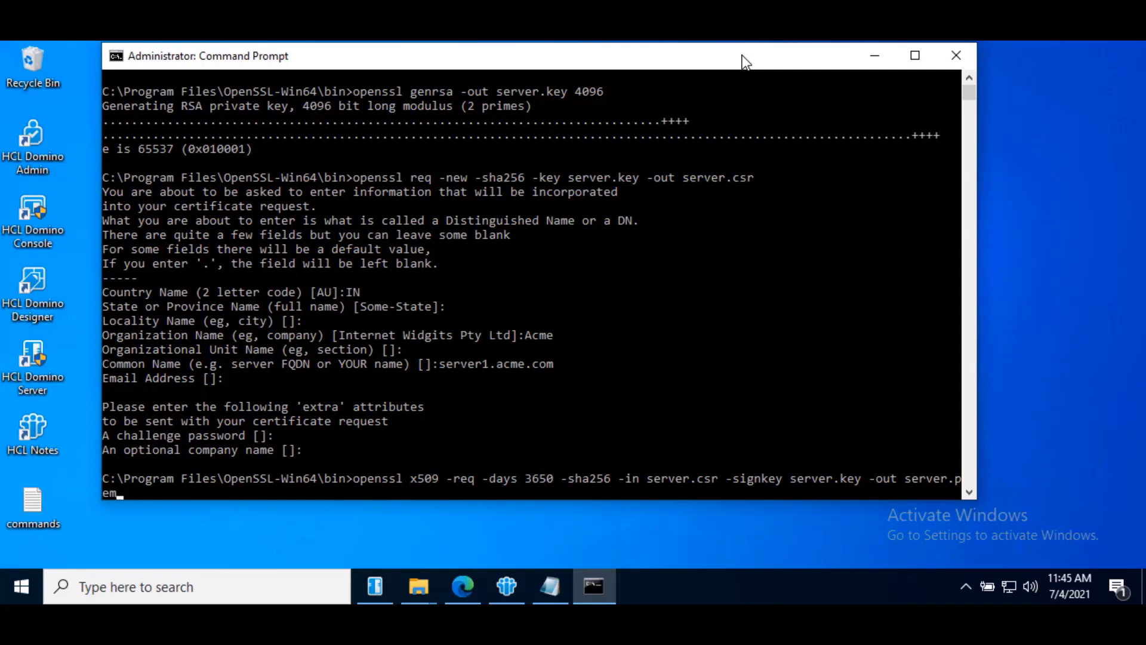
key(enter)
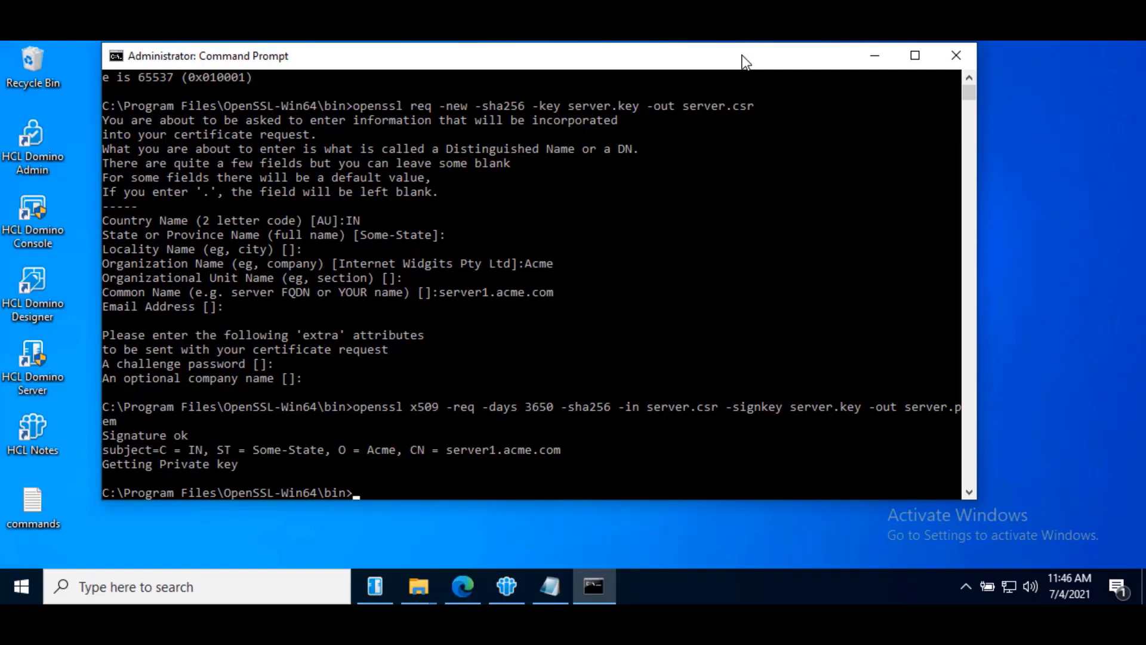
mouse_move(603, 349)
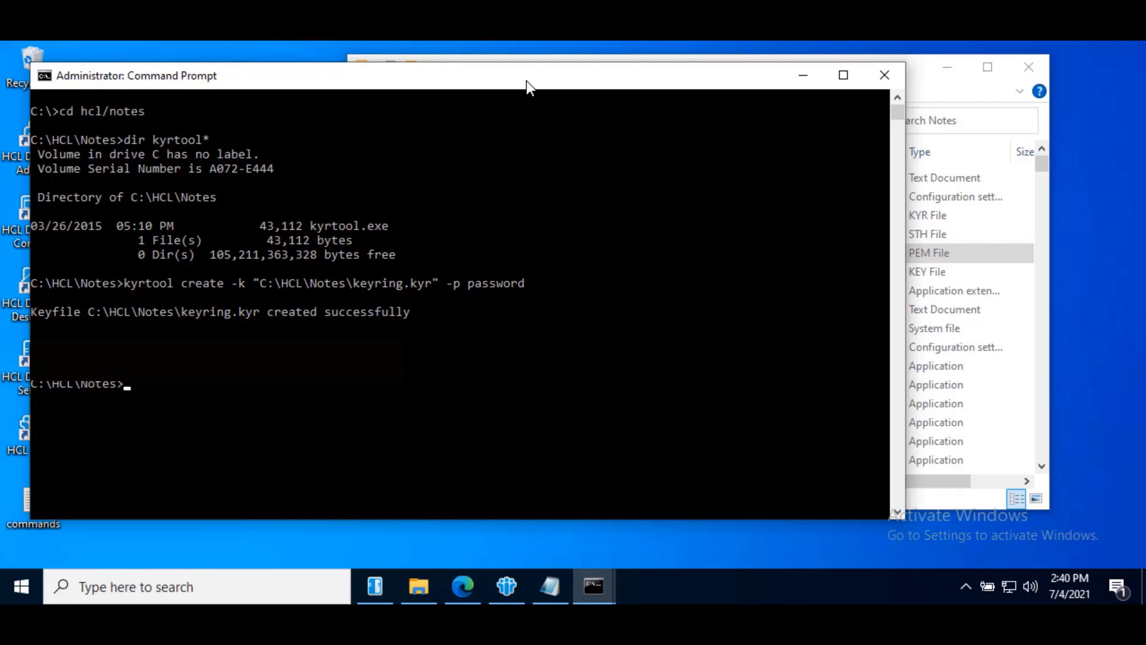
Concatenate server.key and server.pem into server.txt with the type command.
text(type server.key server)
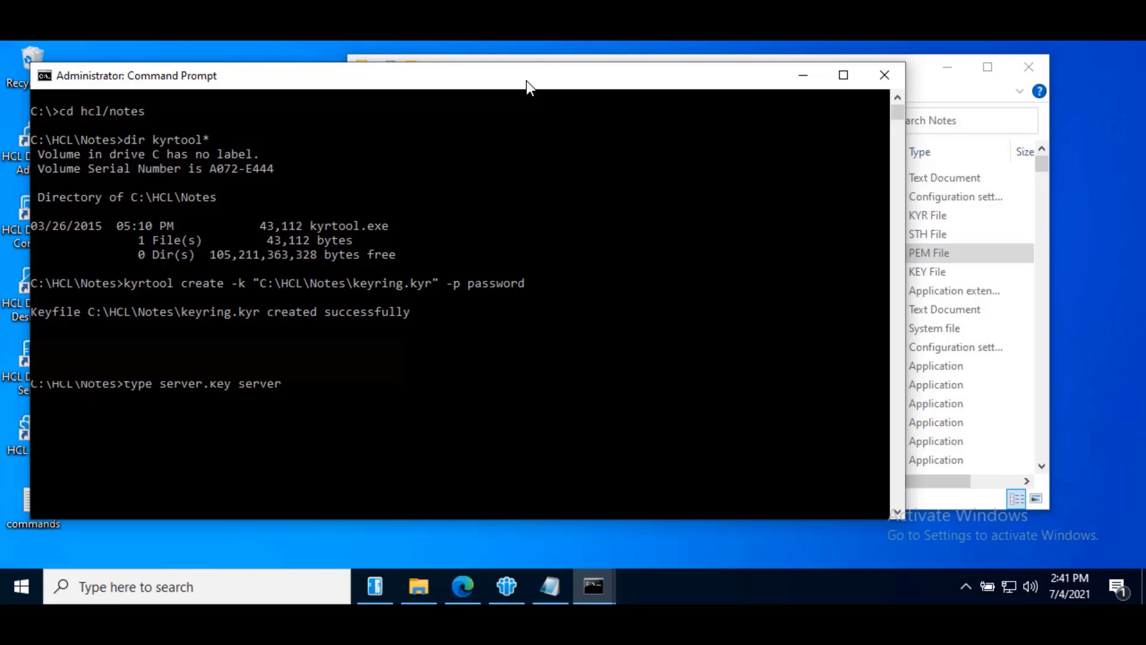
text(.pem>server.)
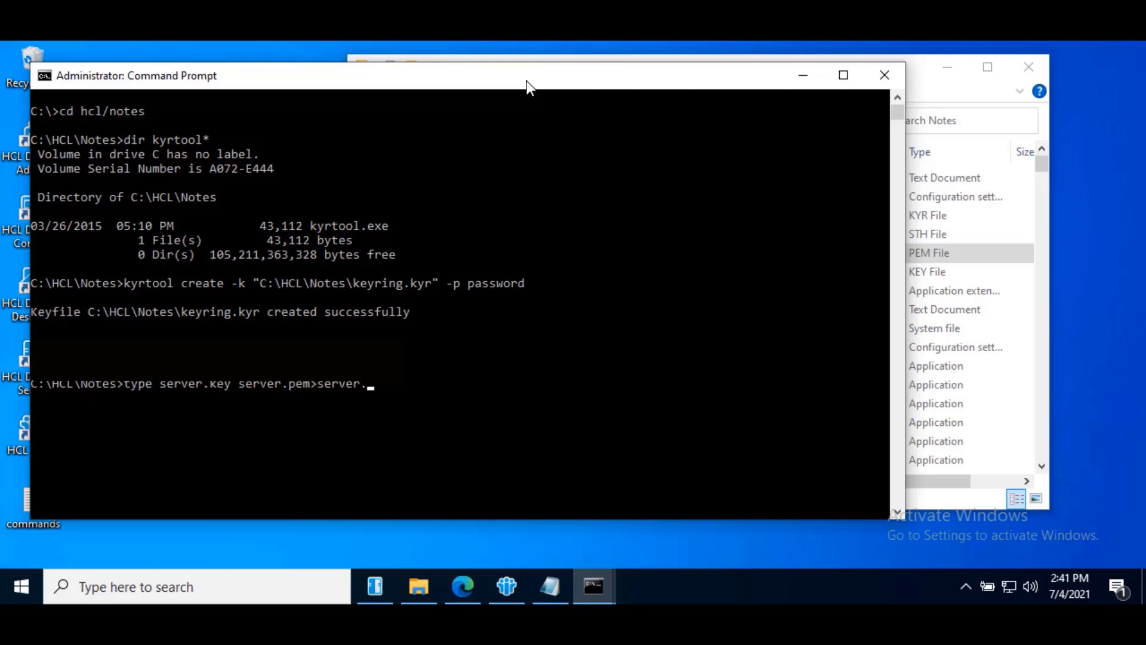
text(txt)
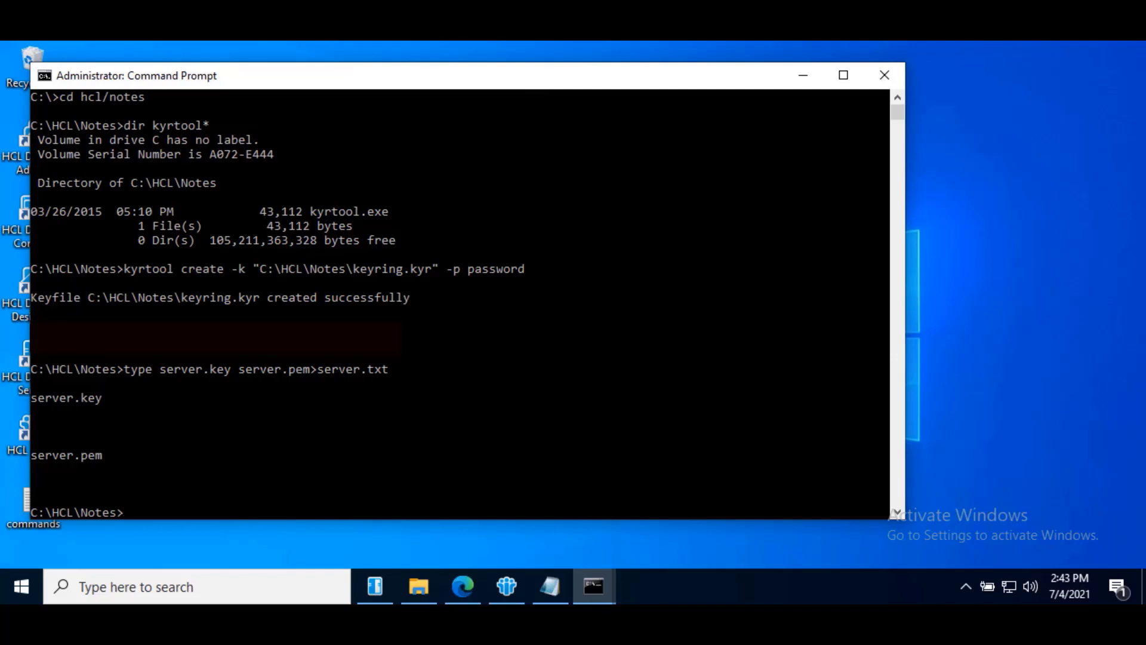
Verify c:\HCL\Notes\server.txt with kyrtool verify.
text(kyrtool verify "c:\HCL\Notes\server.txt")
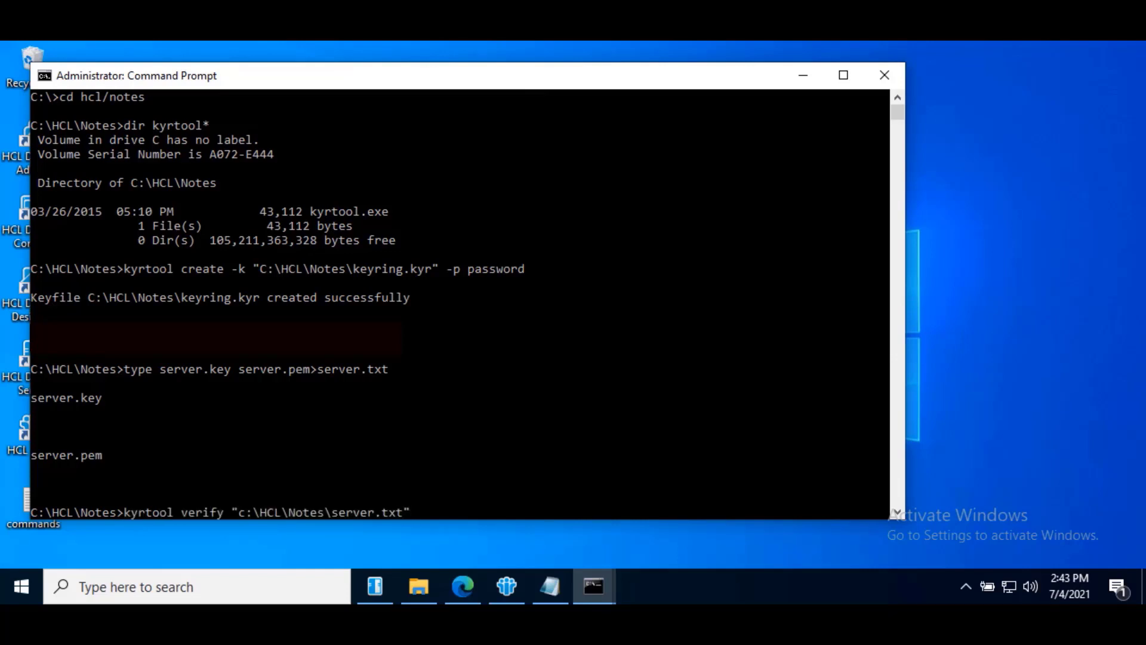
key(Return)
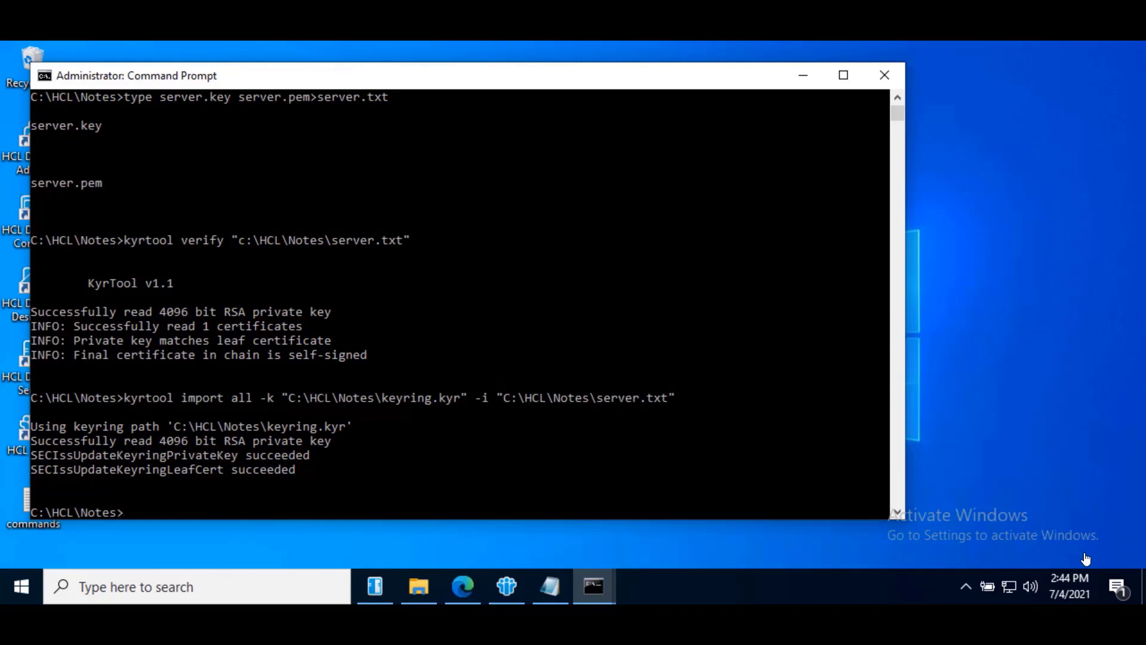
Show the keys in C:\HCL\Notes\keyring.kyr, then switch to the Notes folder in File Explorer.
text(kyrtool show keys -k "C:\HCL\Notes\keyring.kyr")
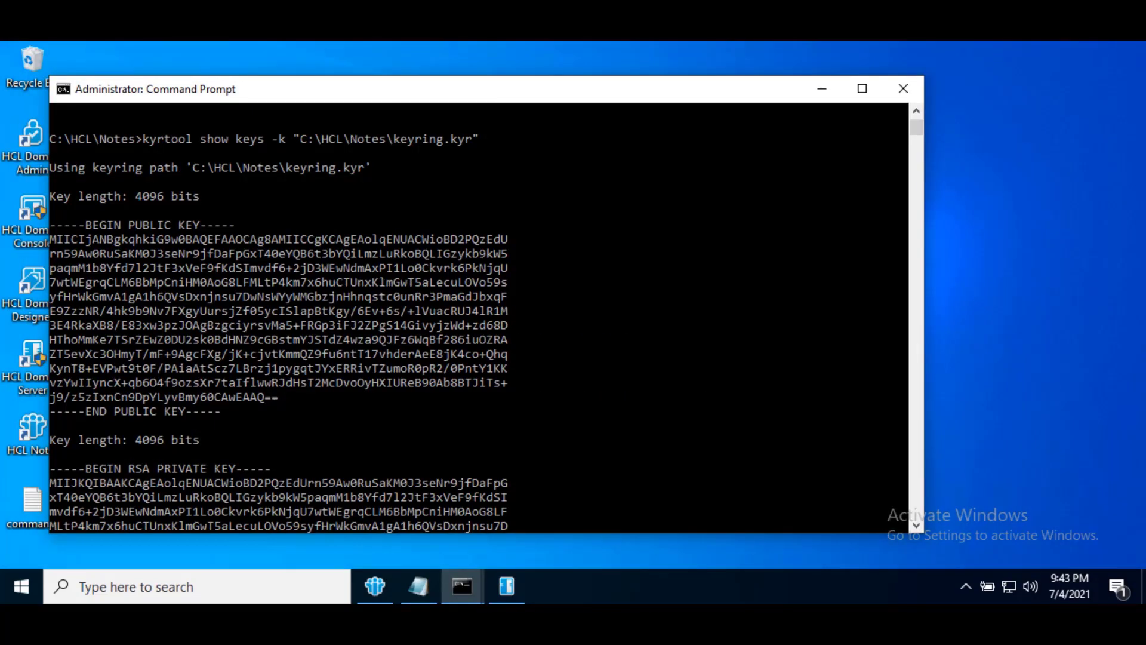
click(550, 586)
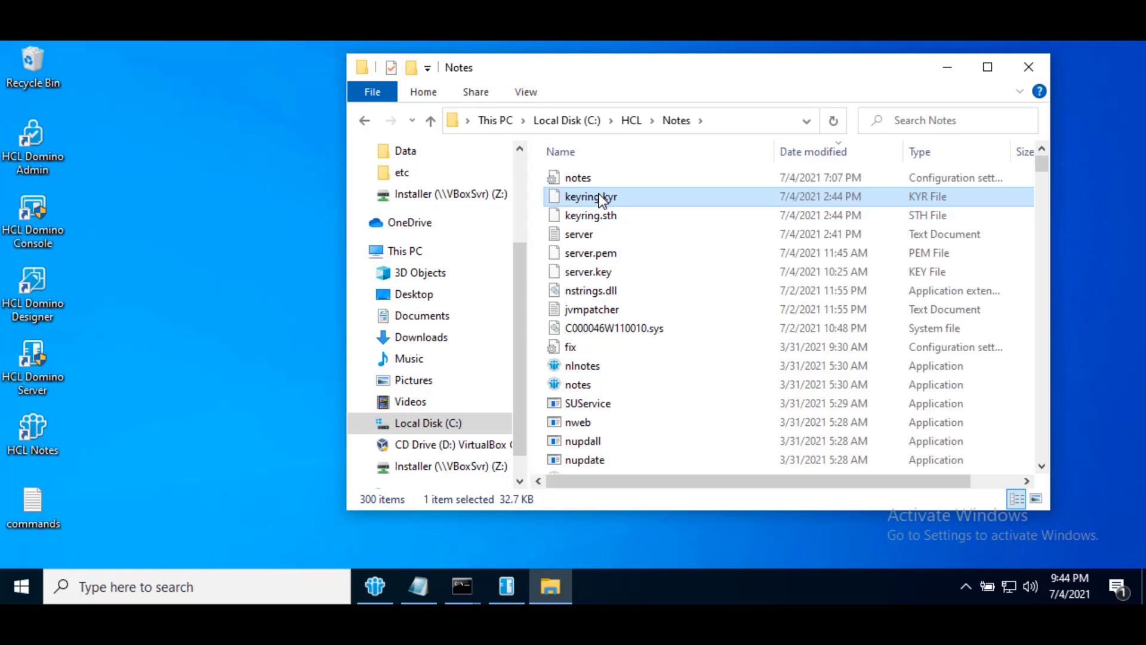
Copy keyring.kyr from C:\HCL\Notes into the C:\HCL\Domino\Data folder.
click(590, 215)
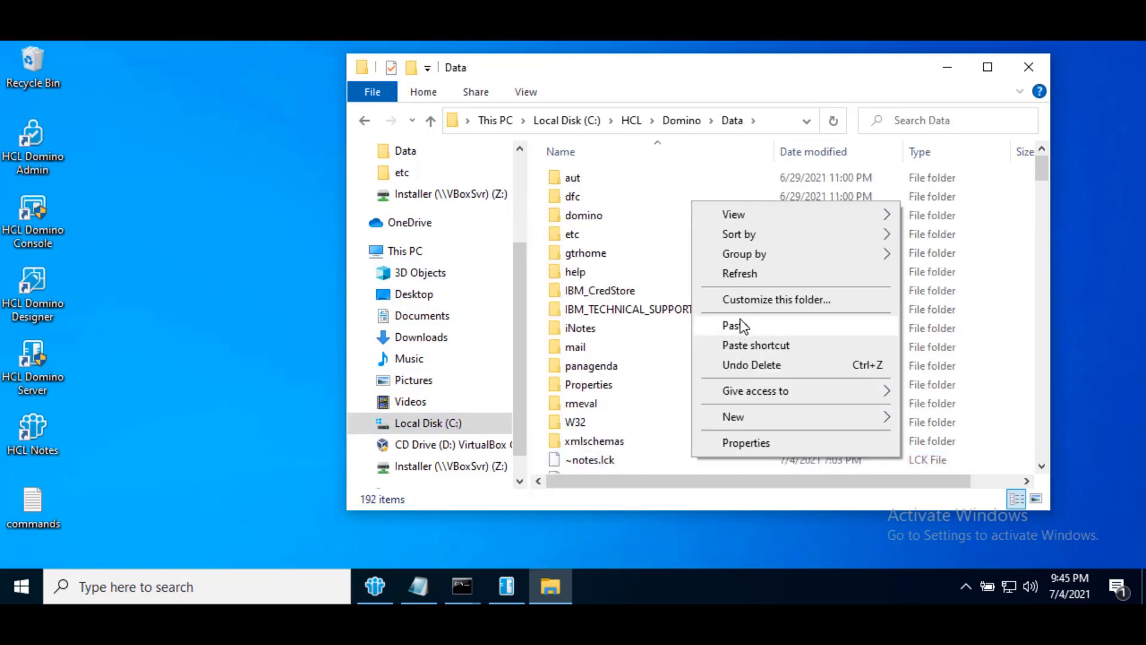
click(730, 325)
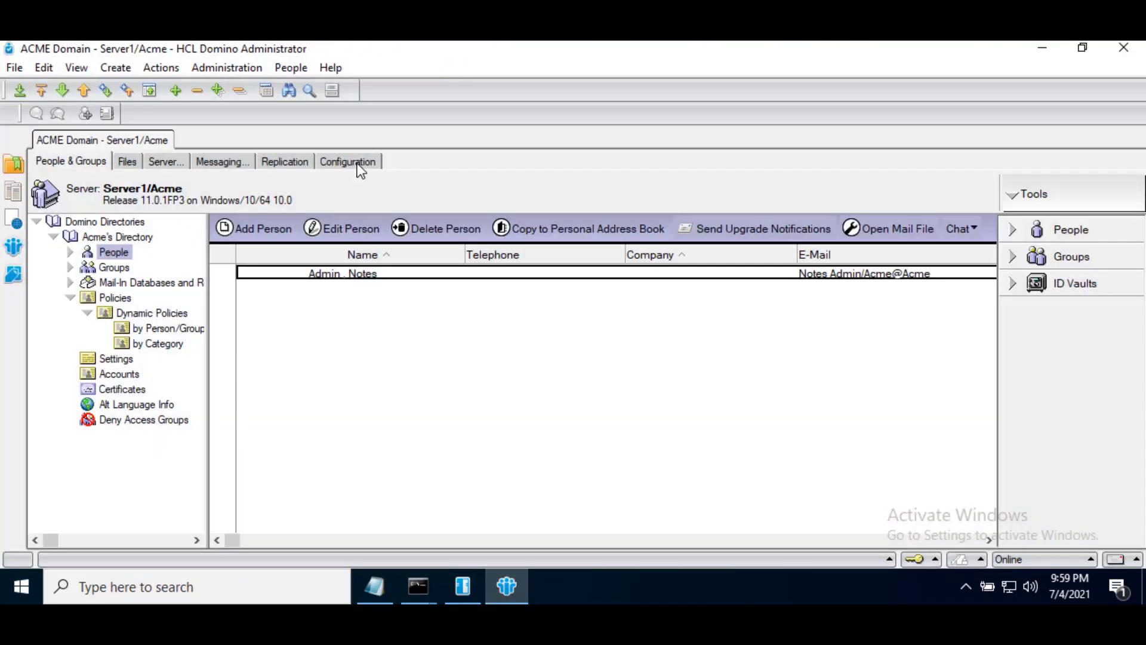
Open the Server1/Acme server document at its Ports > Internet Ports settings.
click(347, 162)
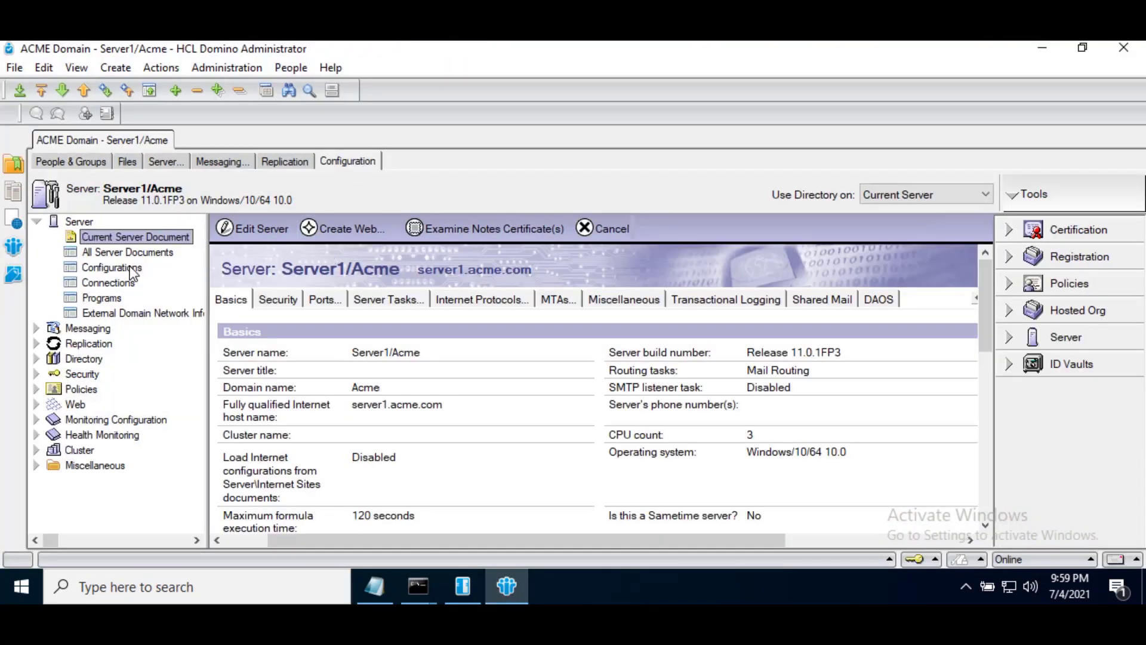
click(128, 252)
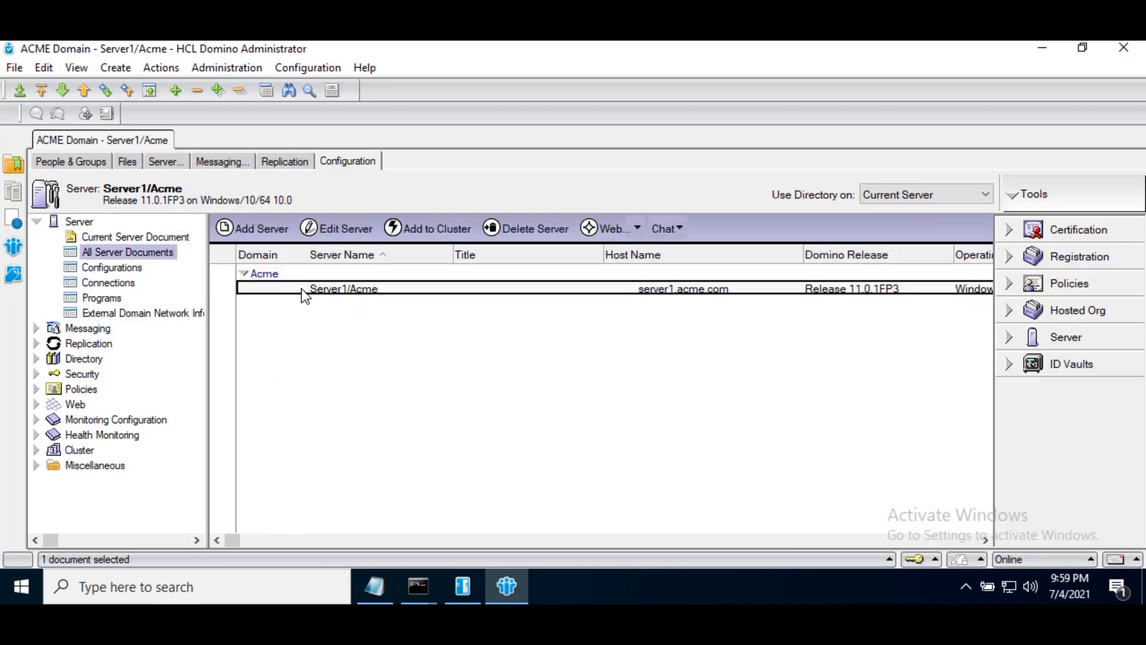
double_click(343, 288)
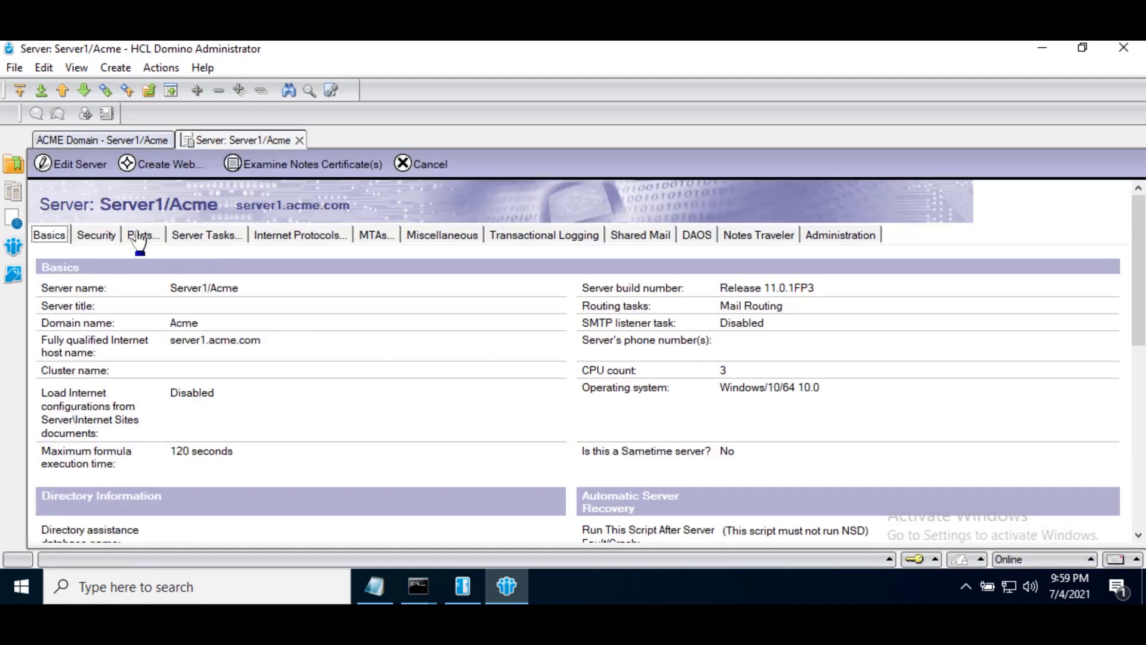
click(142, 235)
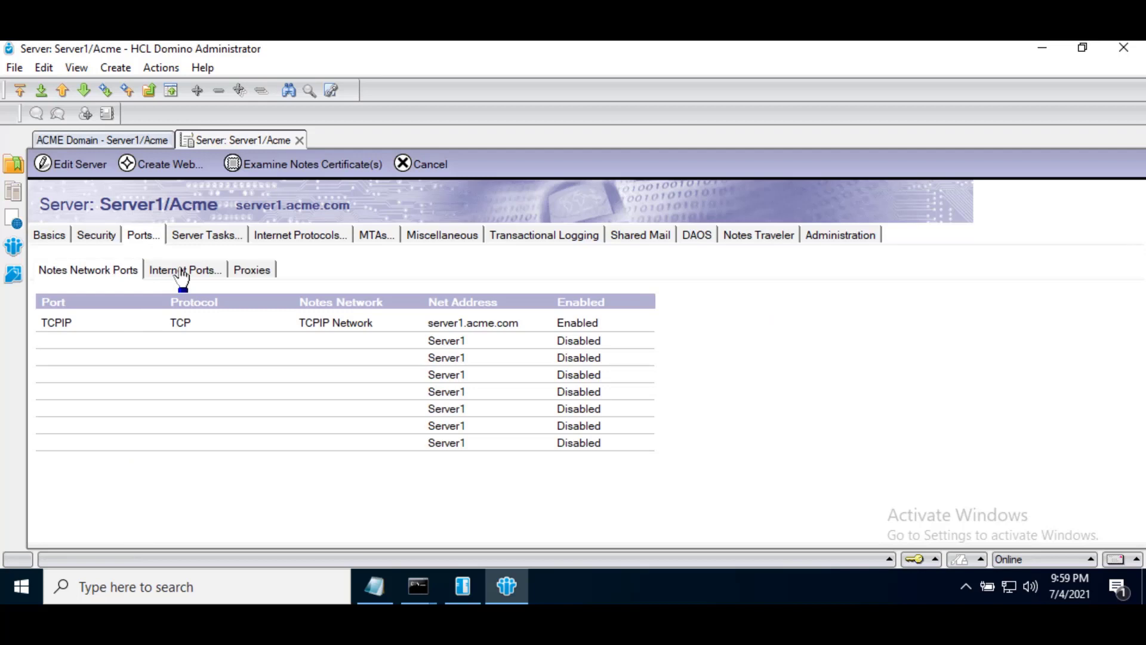
click(185, 269)
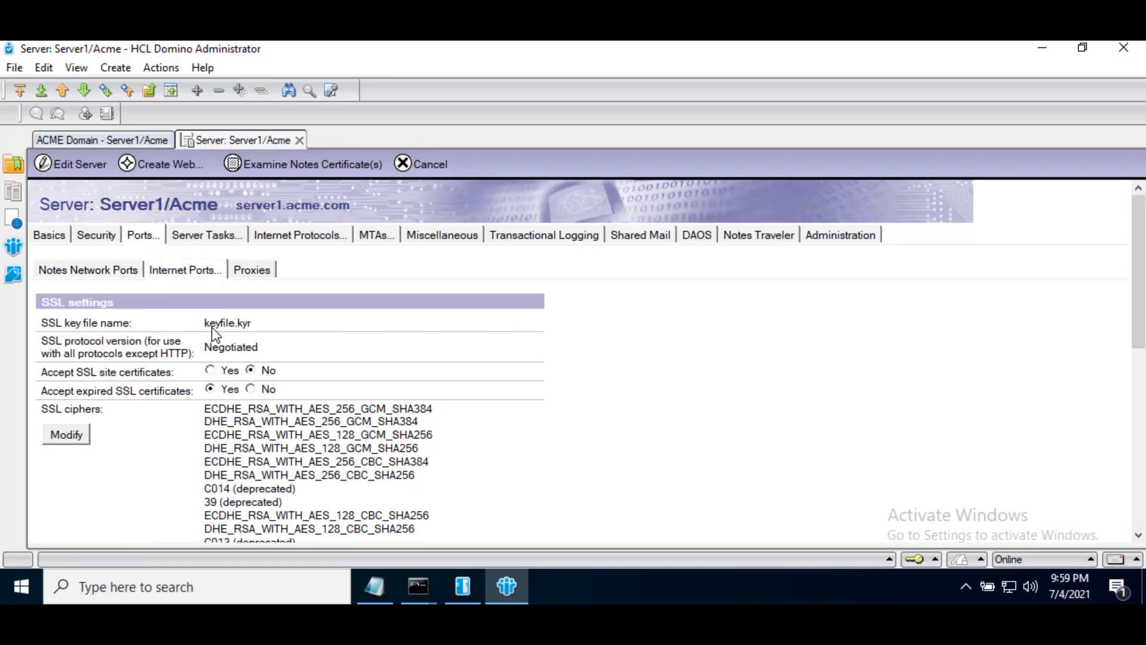
Set the SSL key file name to keyring.kyr and SSL port status to Enabled.
click(79, 164)
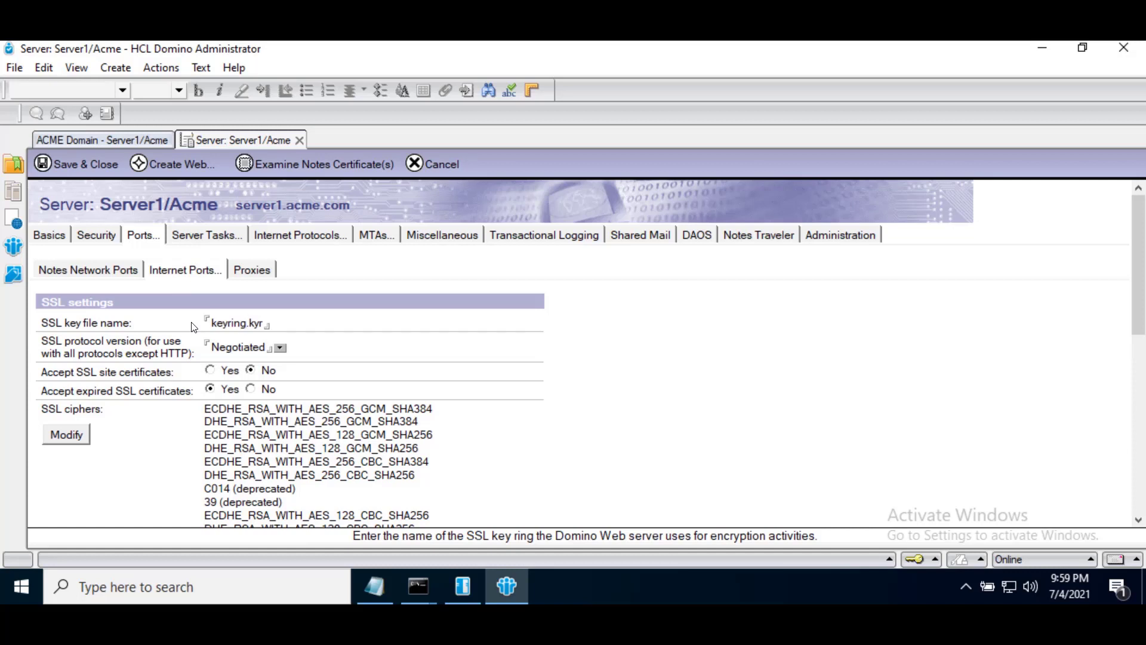
scroll(down, 3)
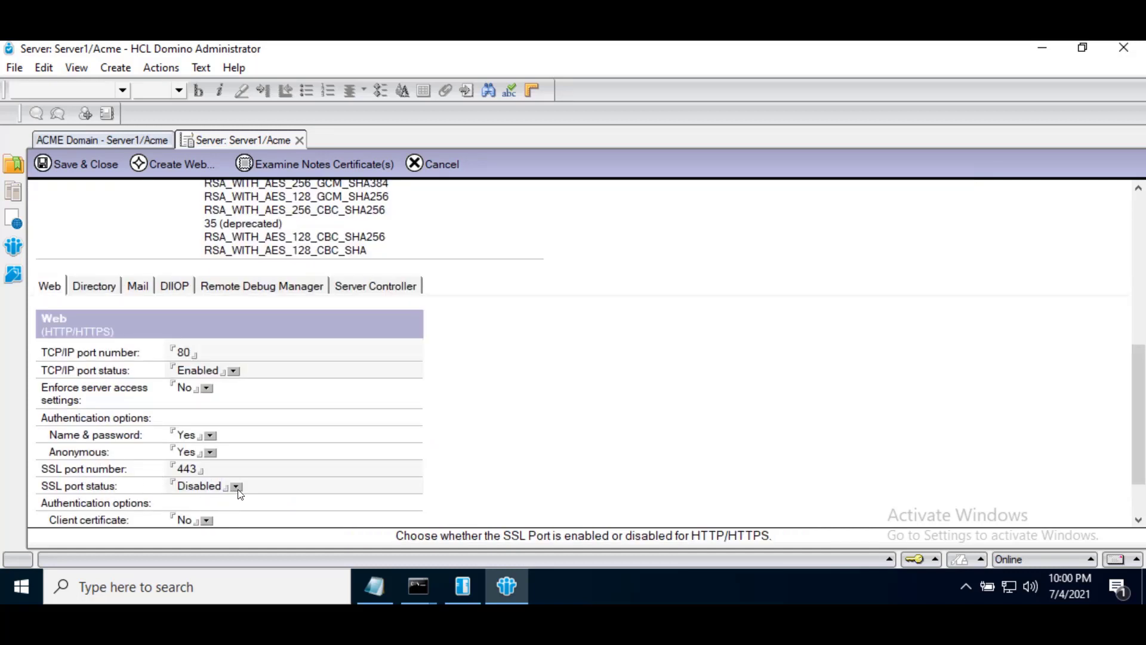
click(235, 486)
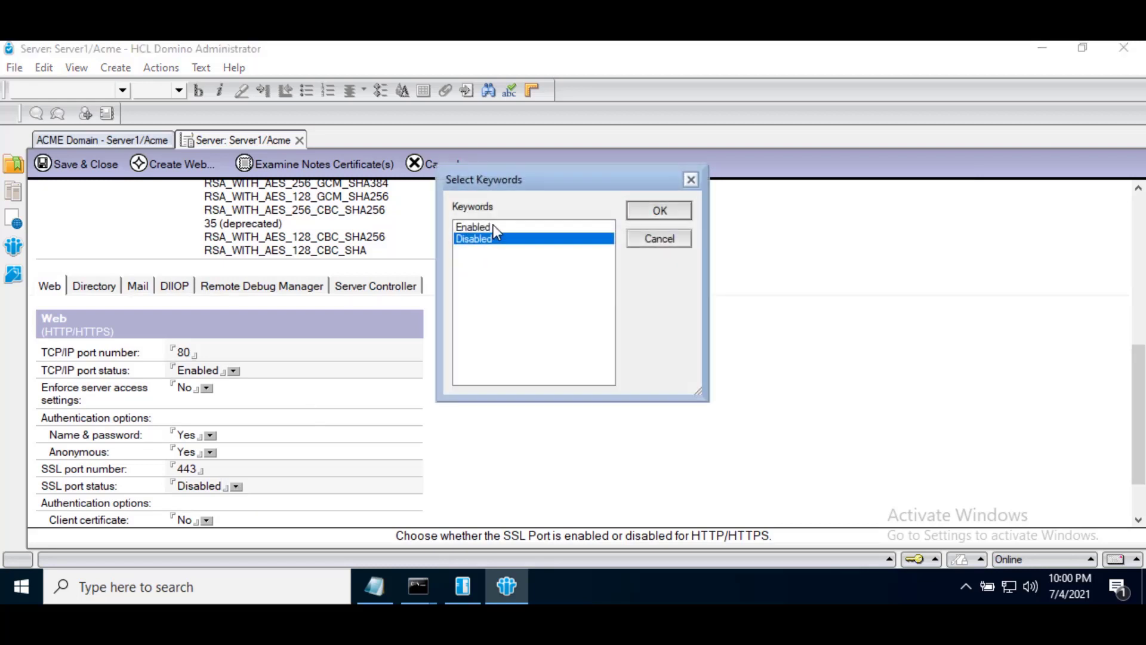
click(657, 210)
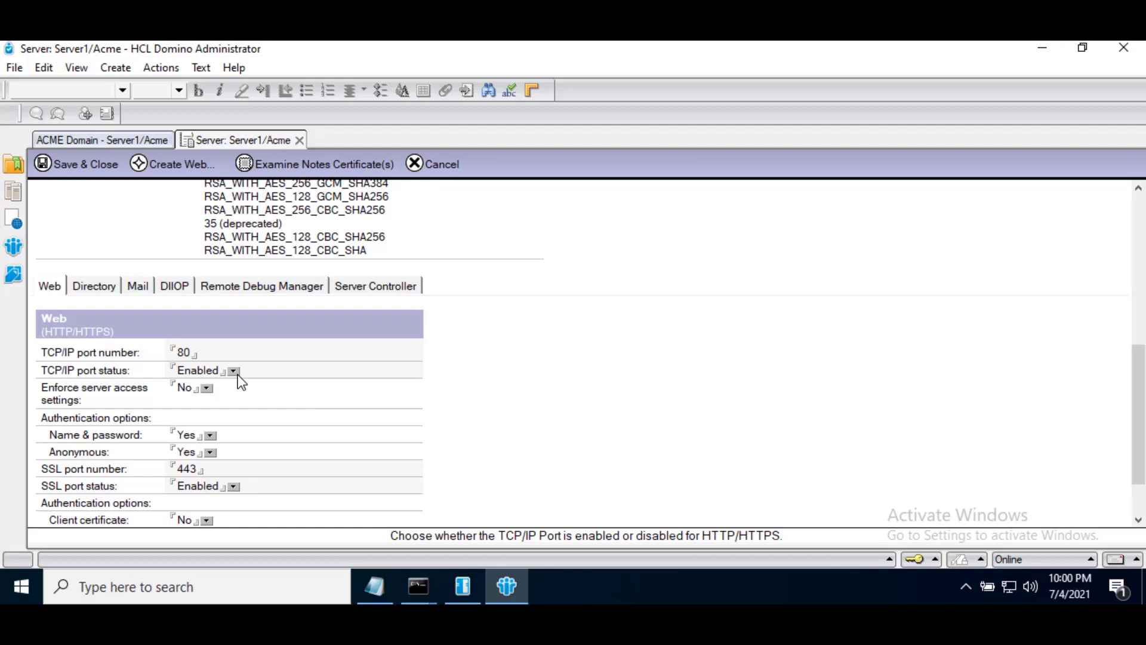
Set the TCP/IP port status to Redirect to SSL.
click(233, 370)
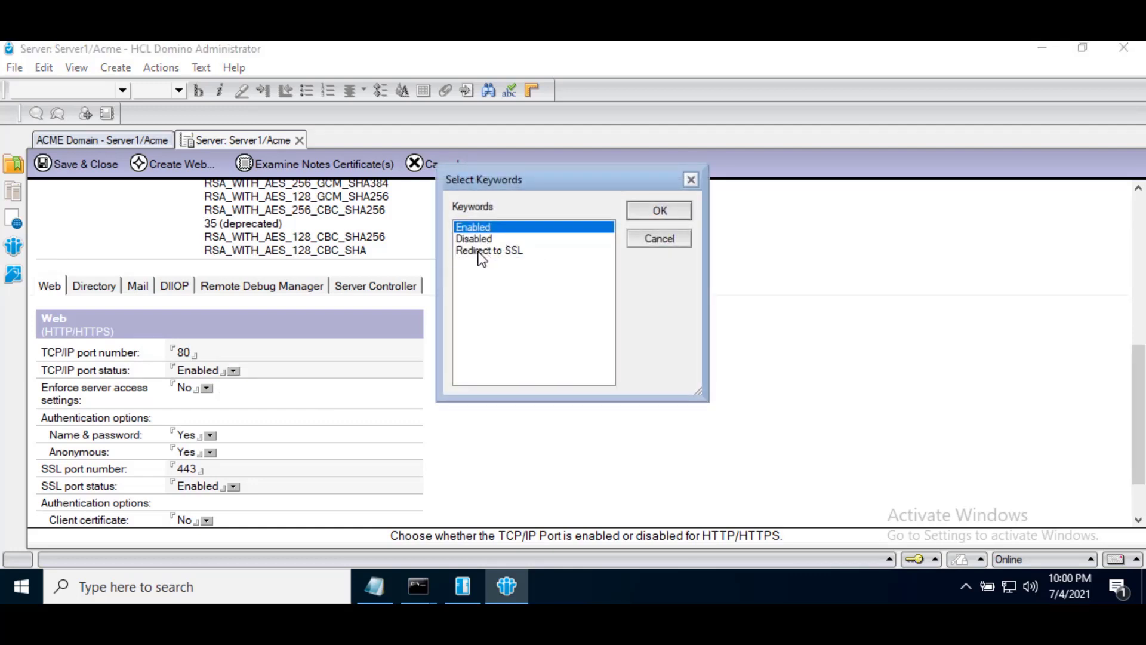
click(488, 250)
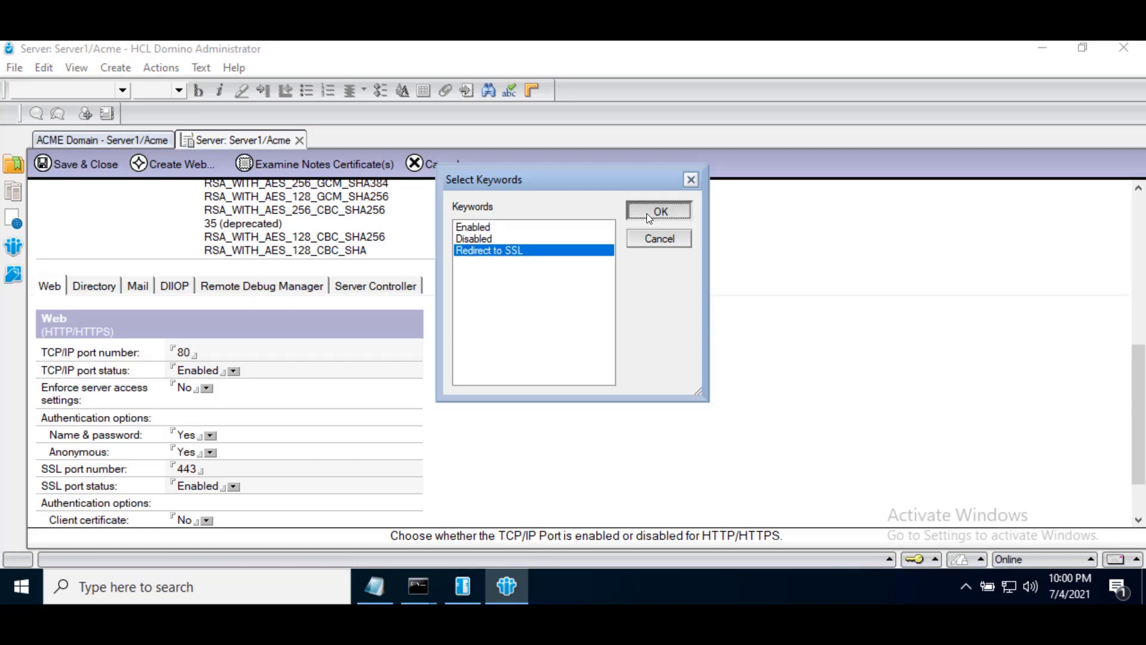
click(659, 211)
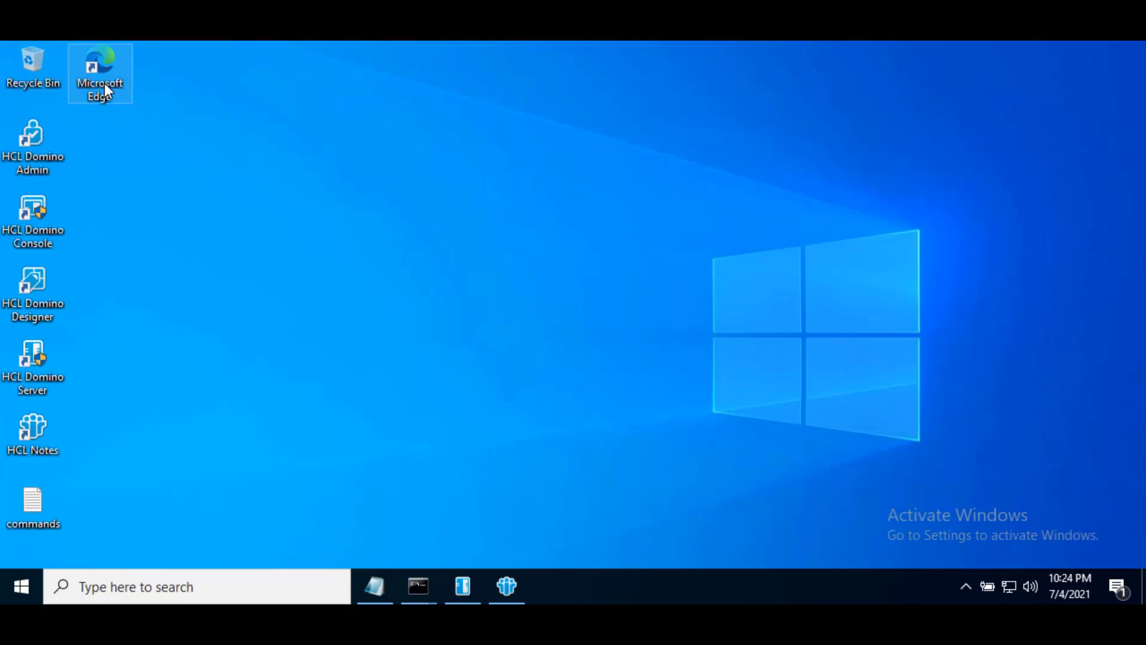
double_click(100, 73)
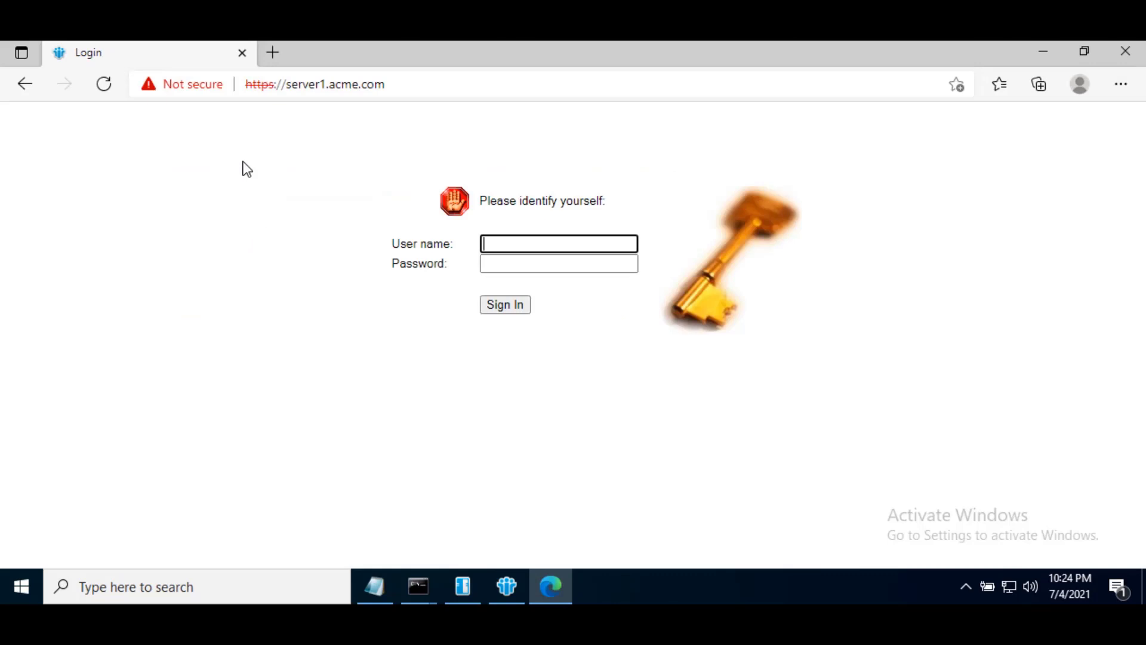
mouse_move(130, 102)
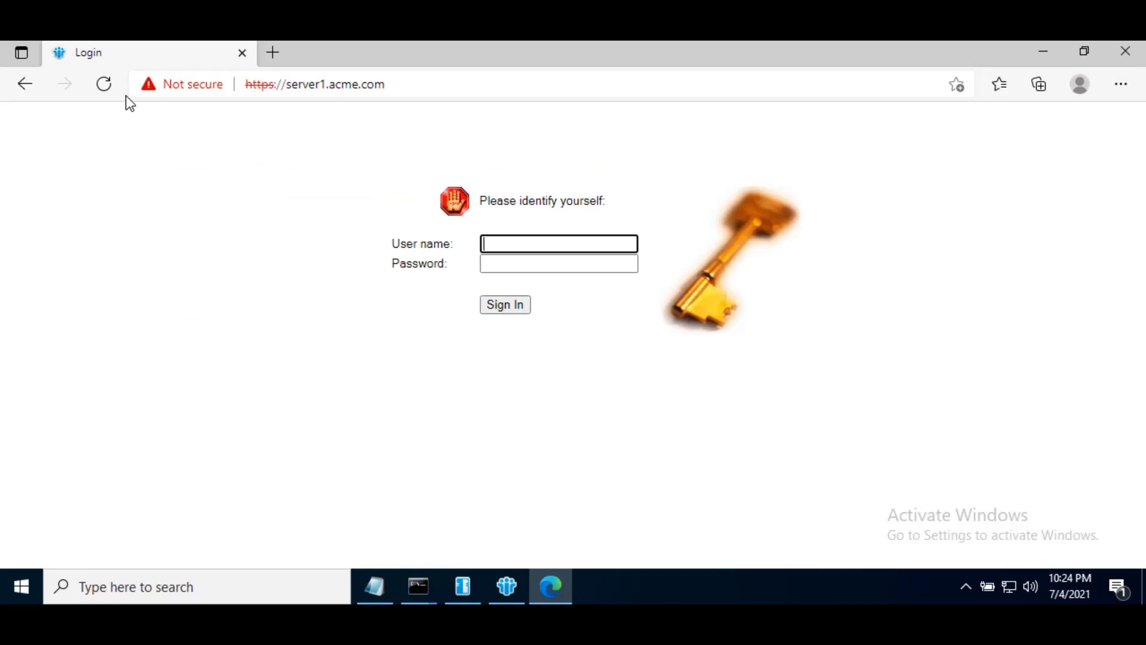
click(191, 83)
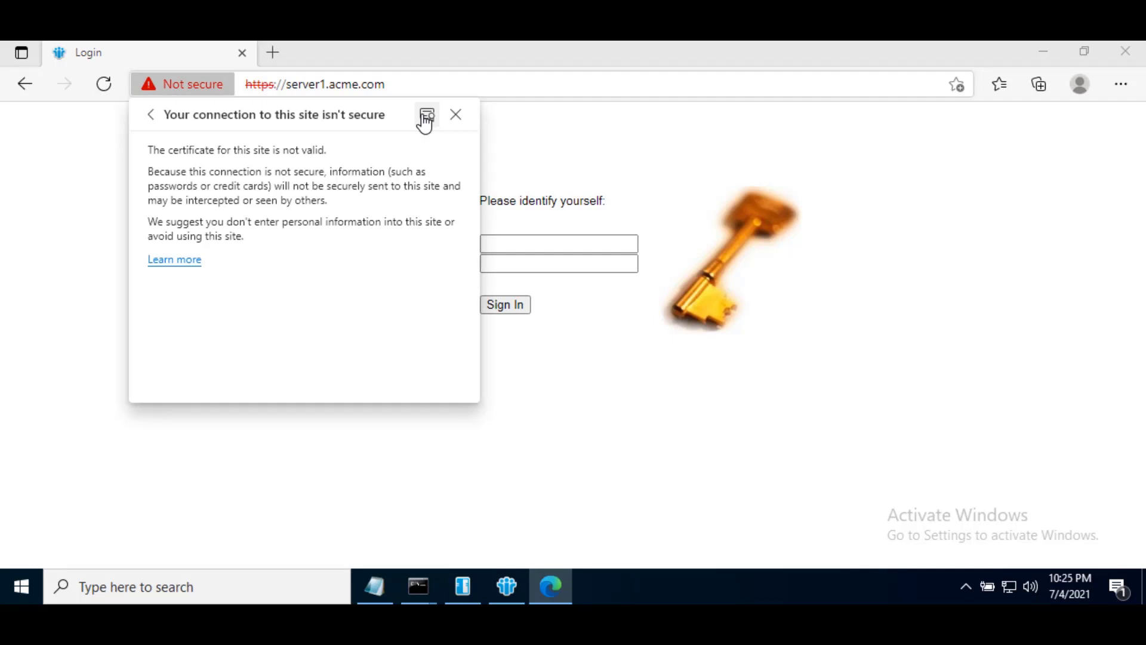
click(426, 117)
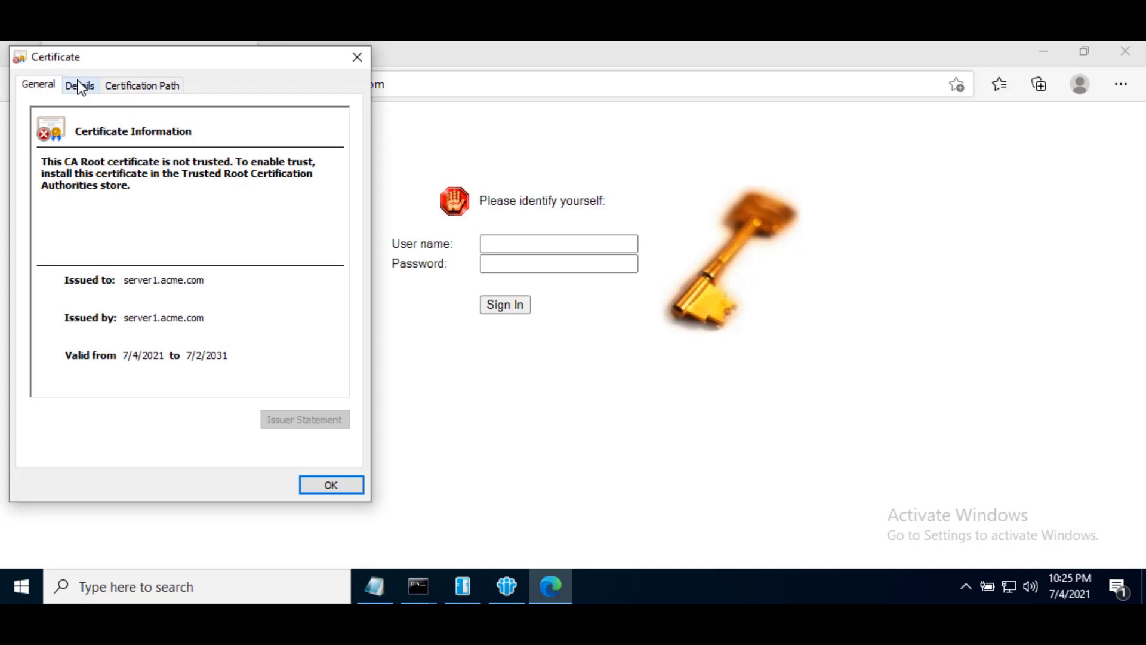
click(80, 85)
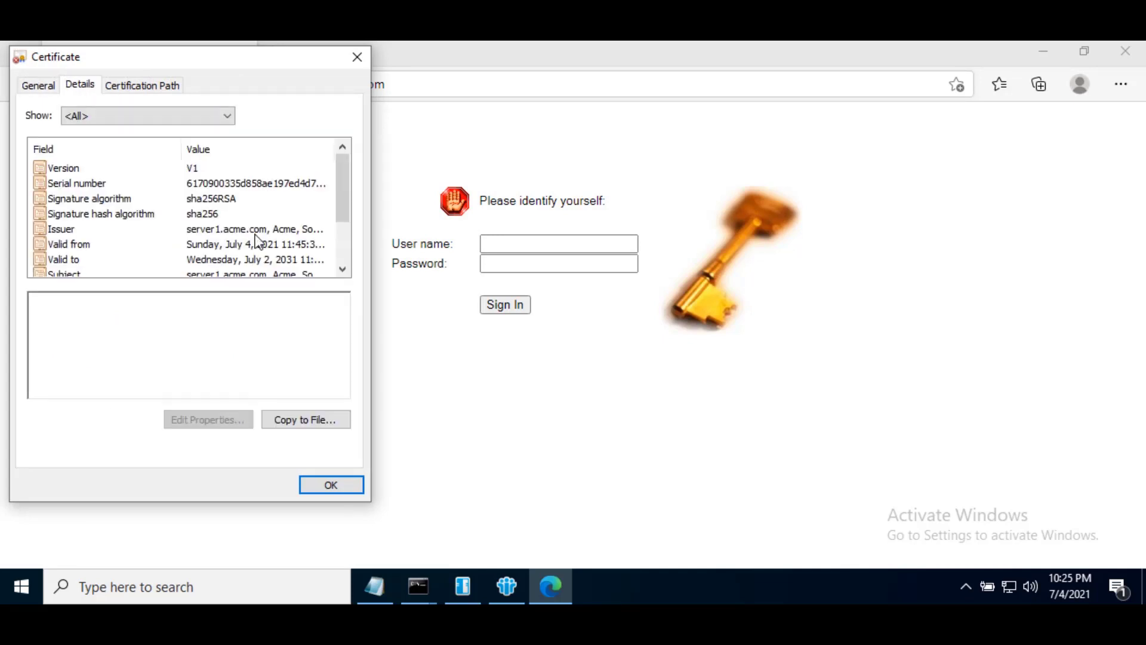
mouse_move(245, 261)
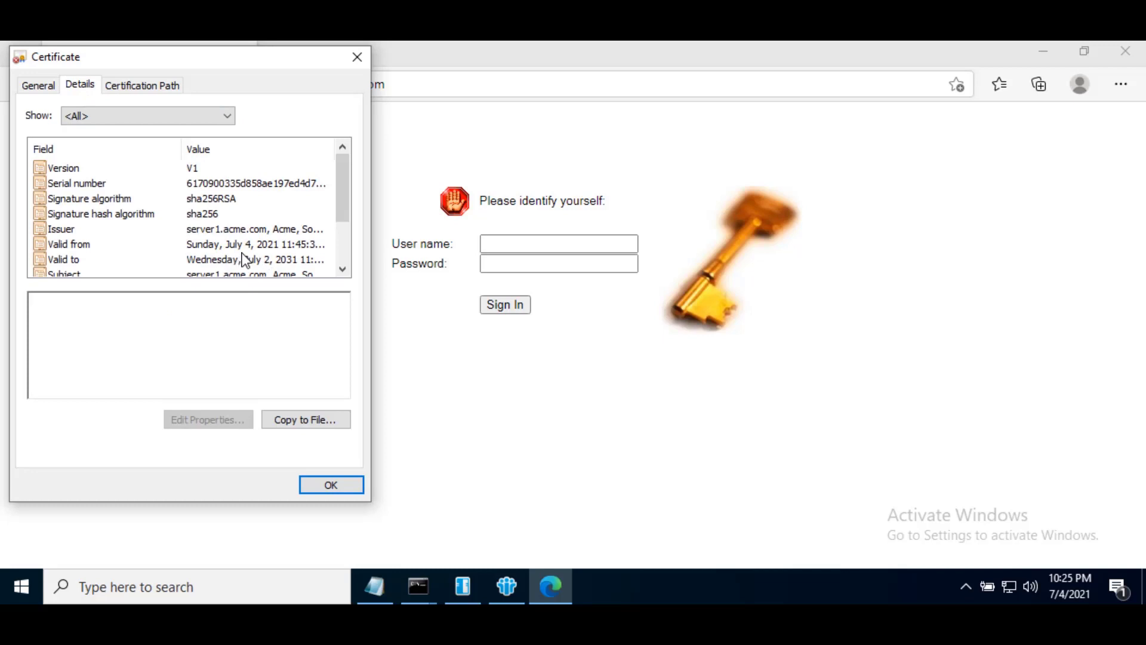